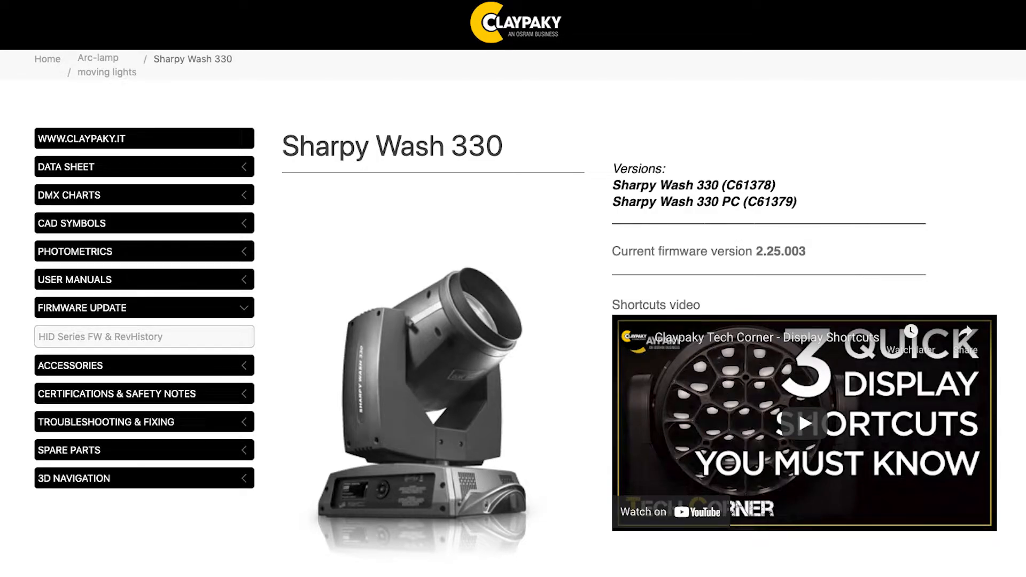
Download the HID Series firmware and revision history from the Sharpy Wash 330 page.
{"action": "left_click", "coordinate": [805, 422]}
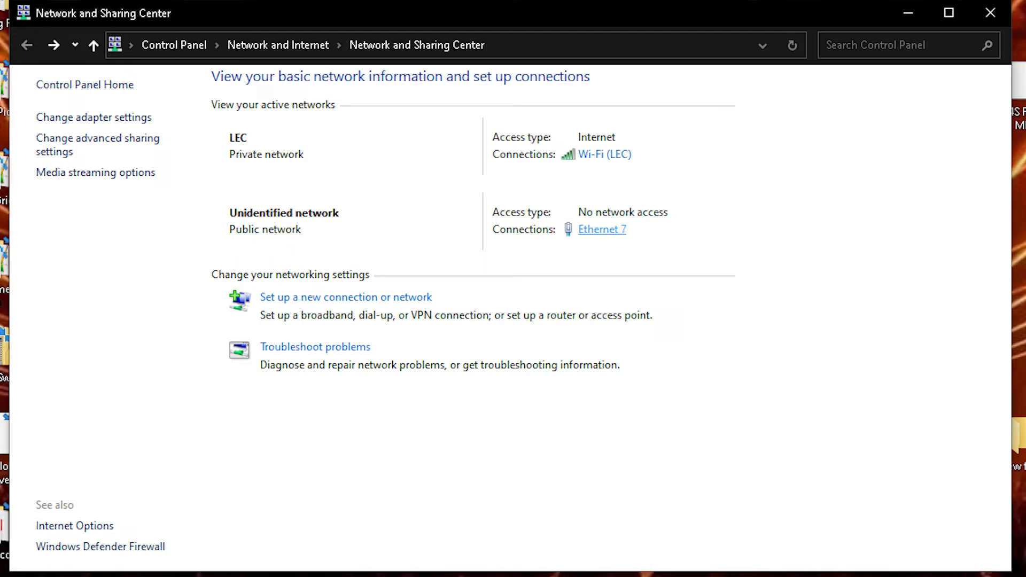
Reach the IPv4 (TCP/IPv4) settings of the Ethernet 7 connection via its status and properties.
{"action": "left_click", "coordinate": [602, 229]}
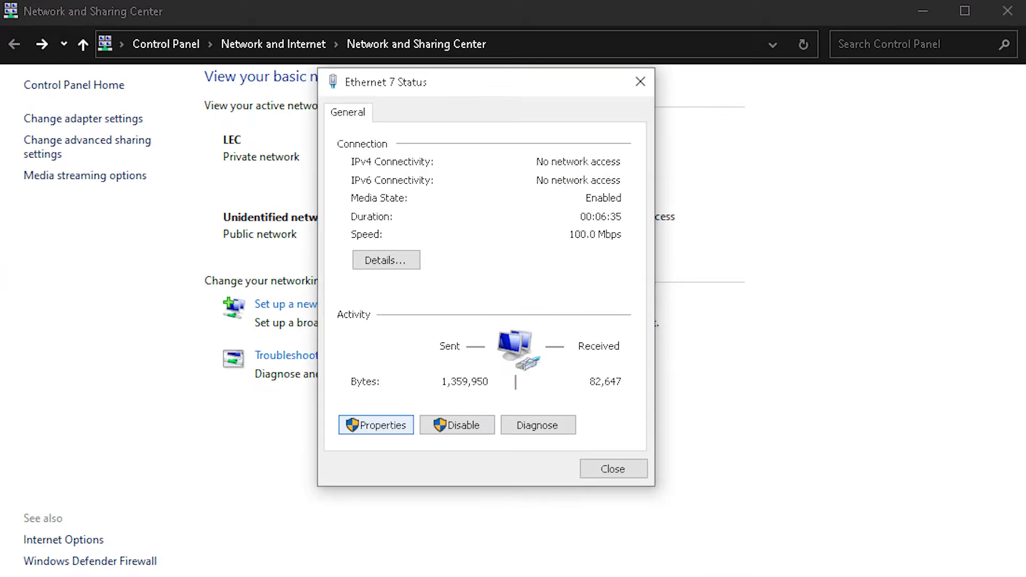
{"action": "left_click", "coordinate": [375, 424]}
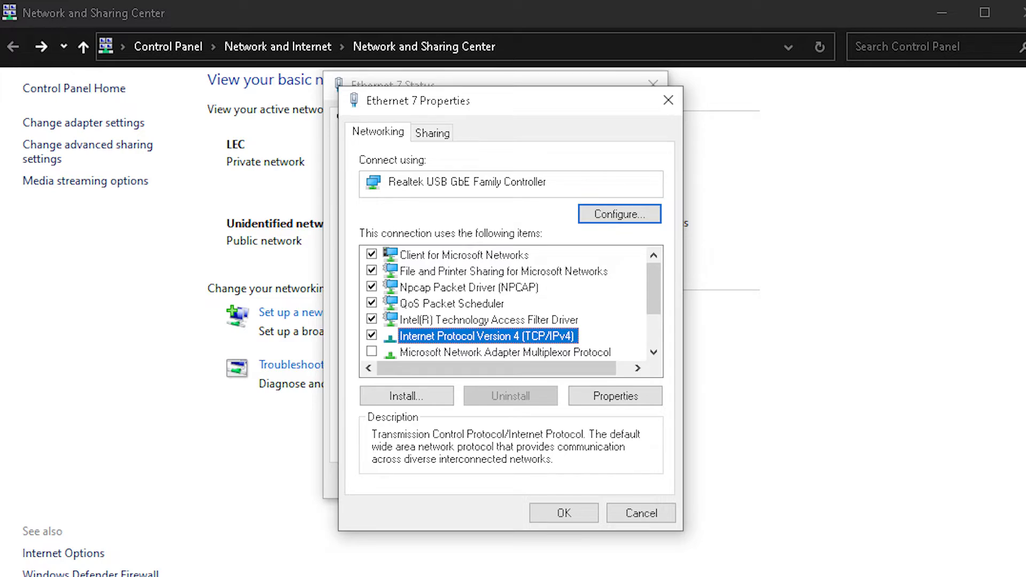
{"action": "left_click", "coordinate": [613, 395]}
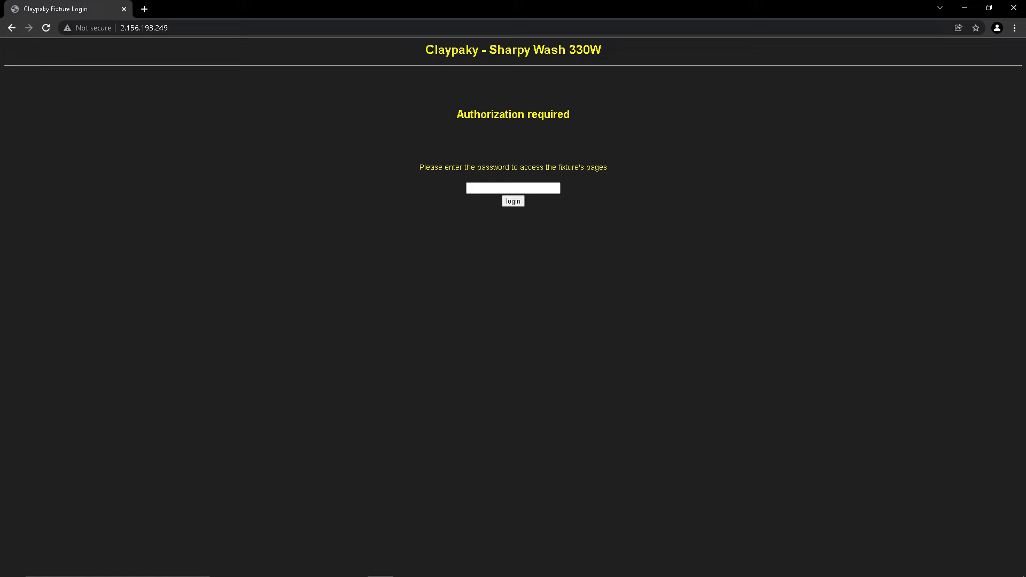
Log in to the Sharpy Wash 330W fixture web interface with the fixture password.
{"action": "left_click", "coordinate": [513, 201]}
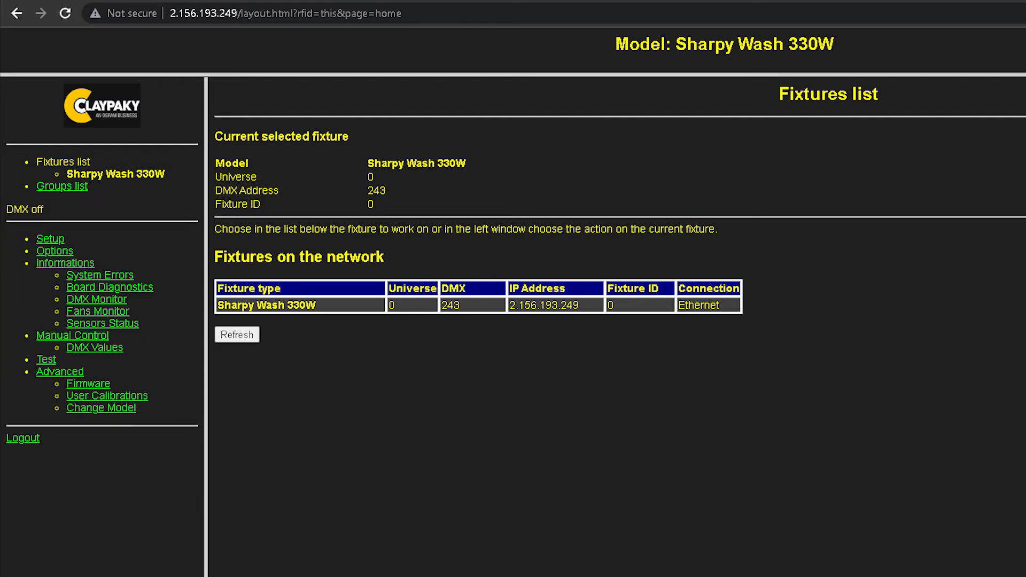
Send the HID_FW_2.25.003.img firmware image from the USB drive to start the fixture upgrade.
{"action": "left_click", "coordinate": [89, 382]}
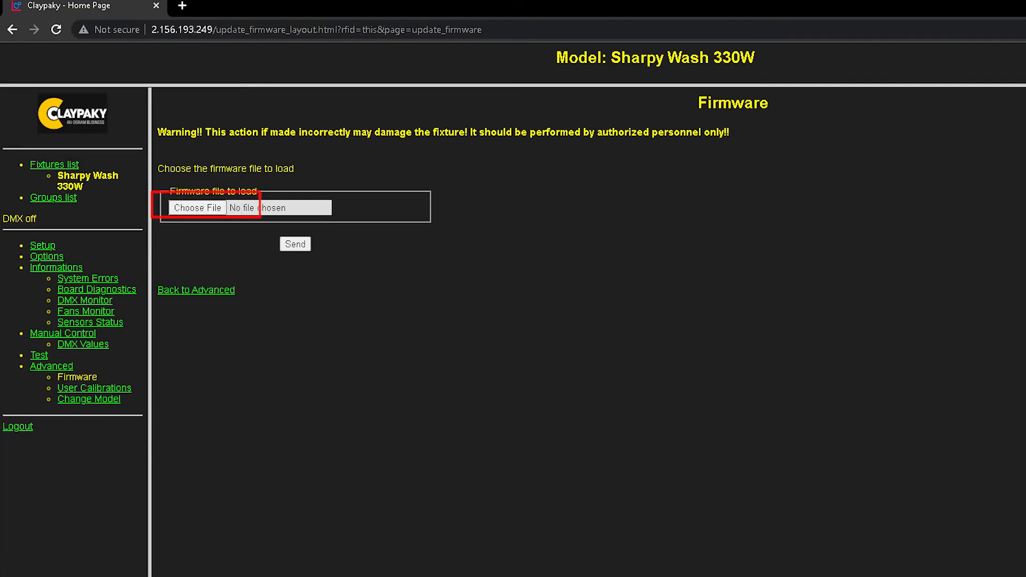
{"action": "left_click", "coordinate": [197, 207]}
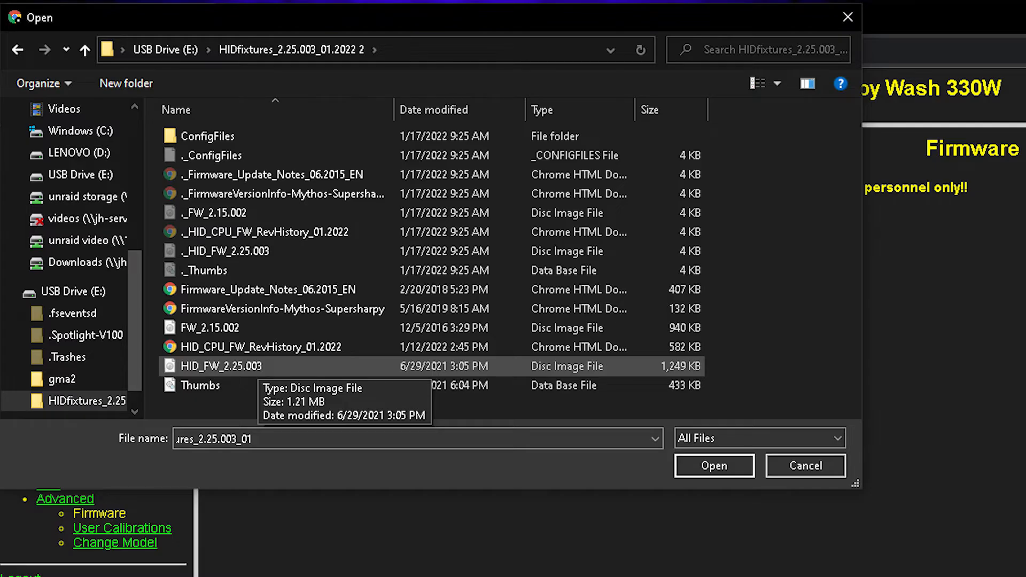
{"action": "left_click", "coordinate": [712, 465]}
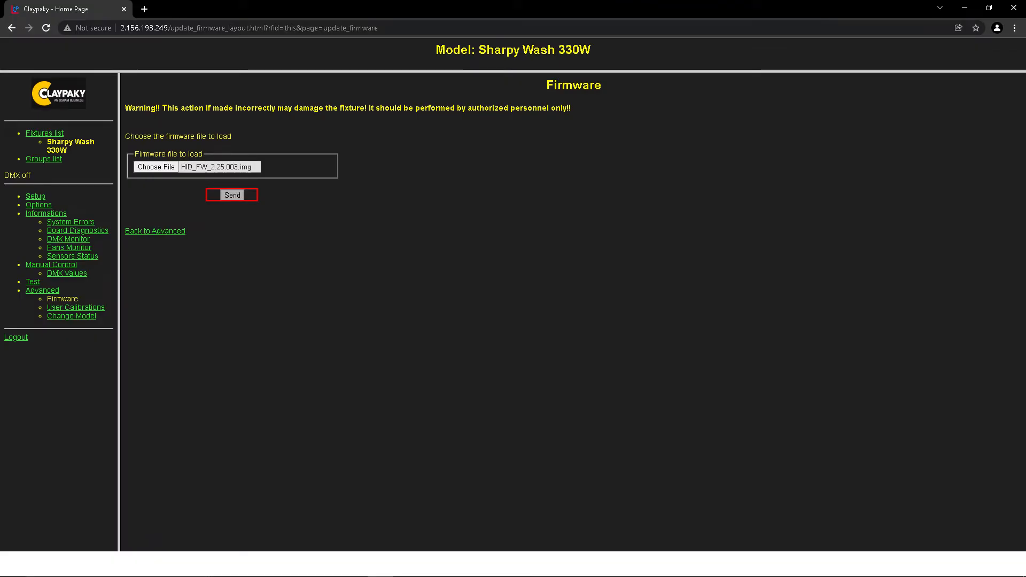
{"action": "left_click", "coordinate": [230, 195]}
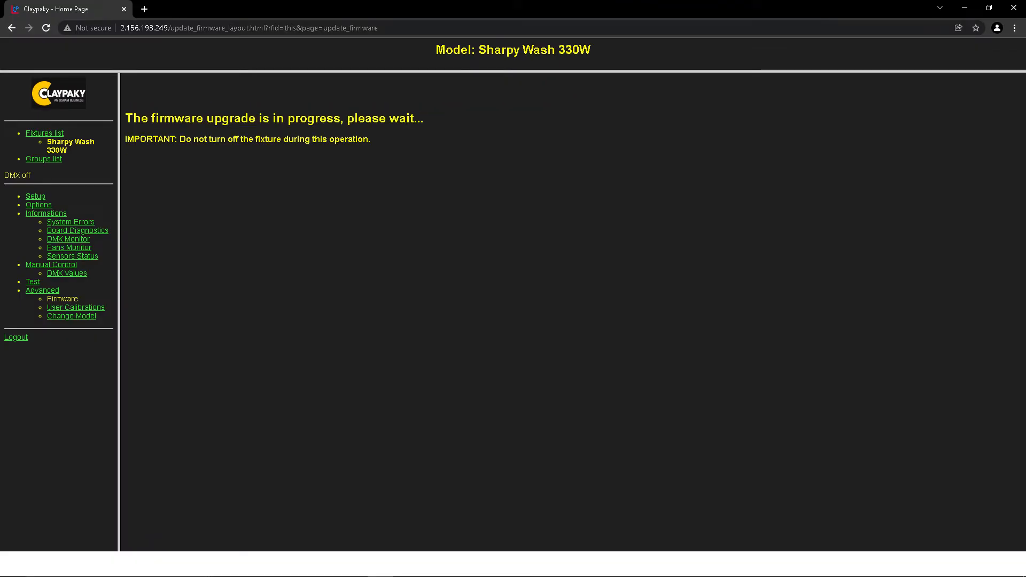